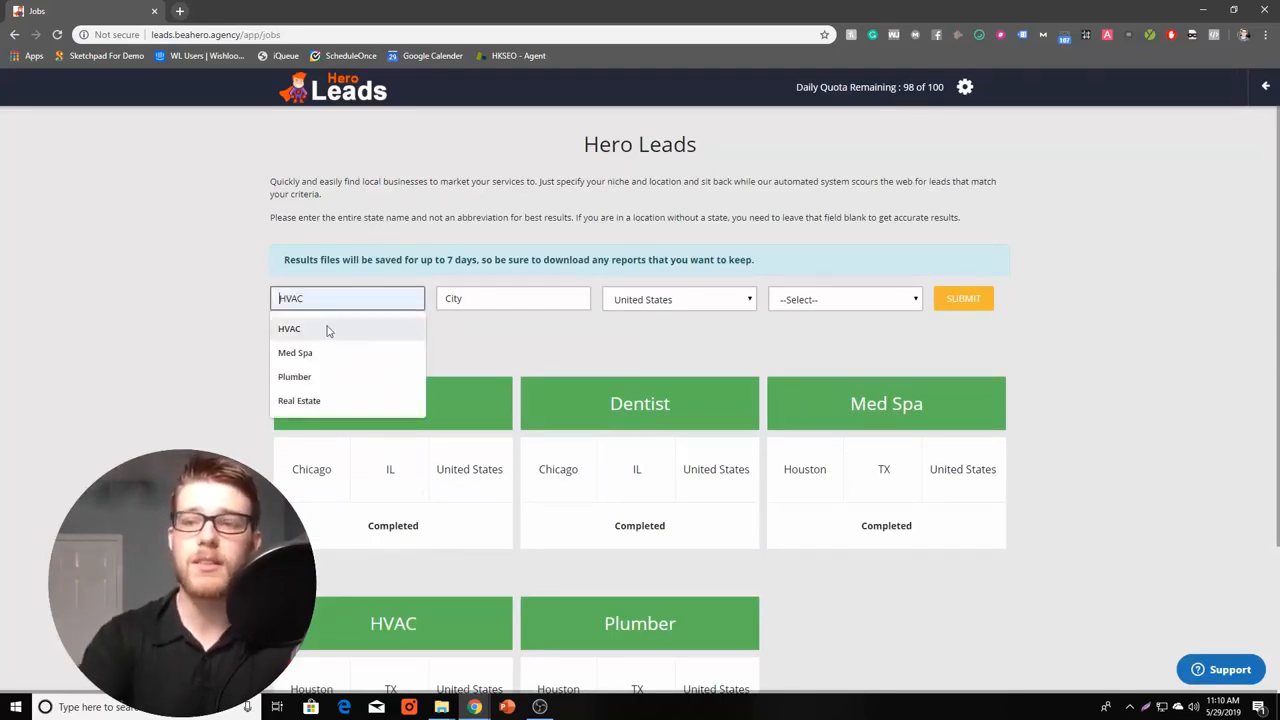
Step: Download the HVAC leads file for Houston, Texas and open it in Excel
type("Pearland")
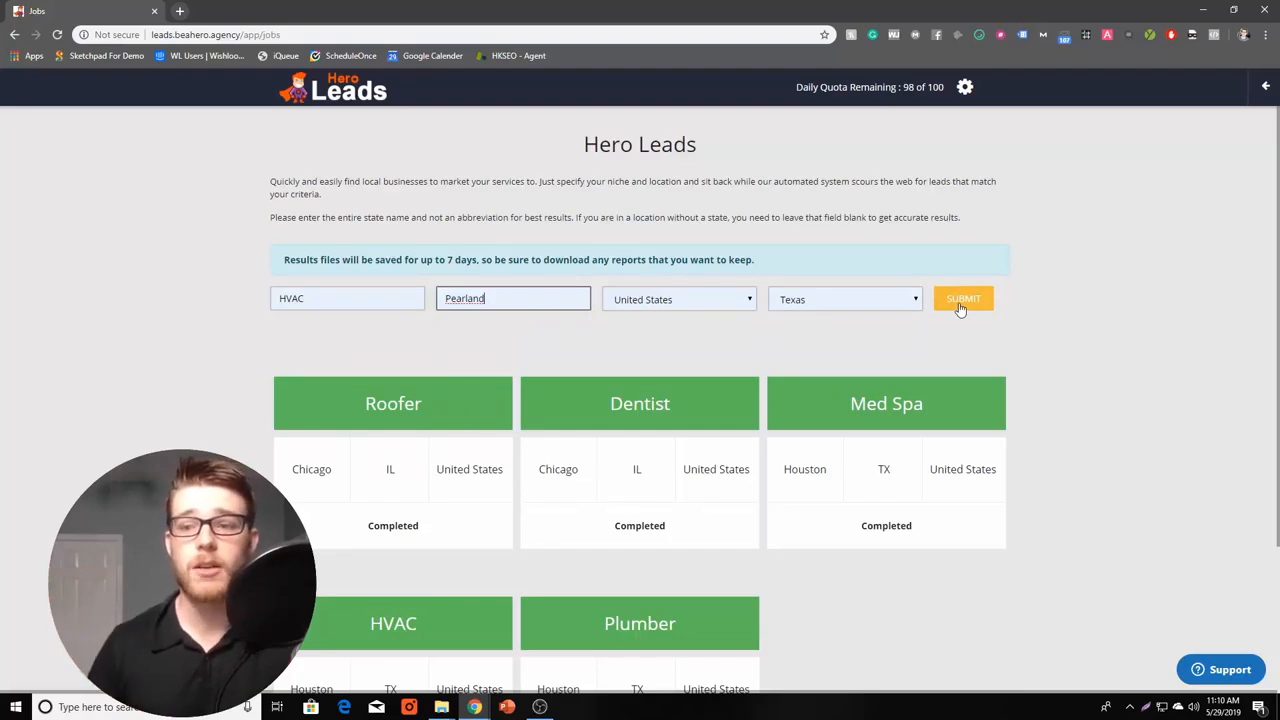
scroll("down", 3)
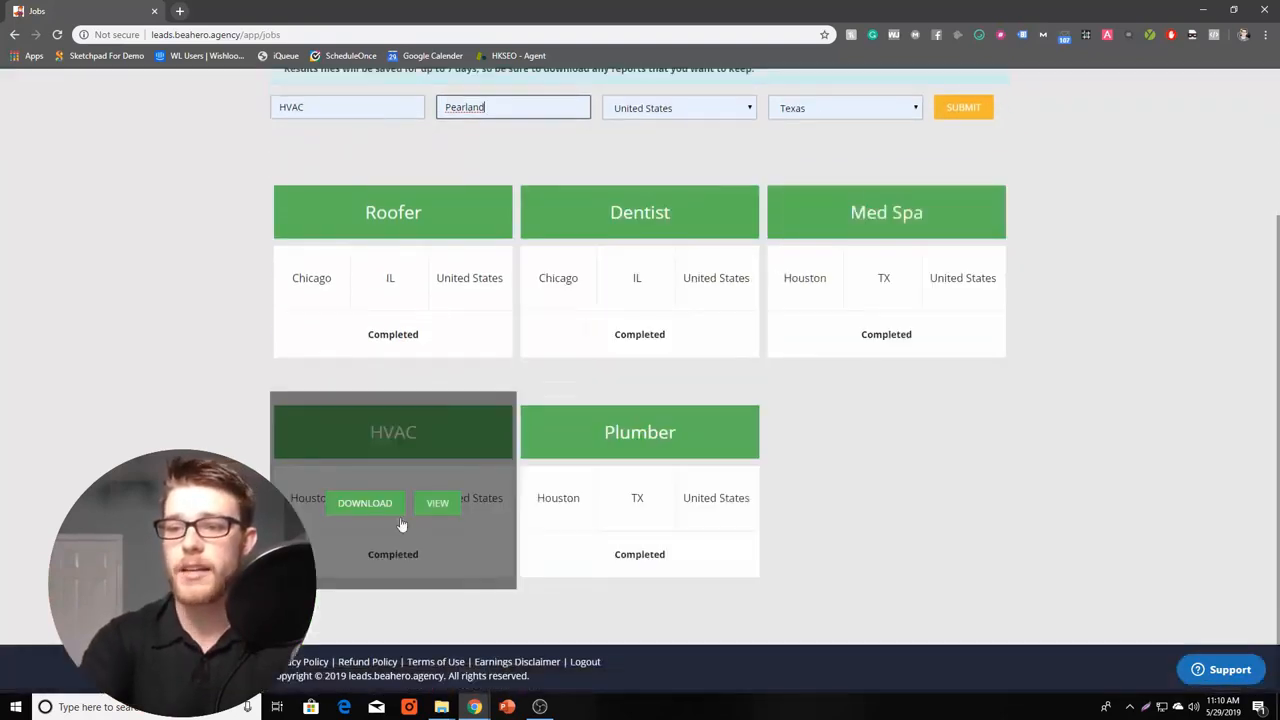
left_click(365, 503)
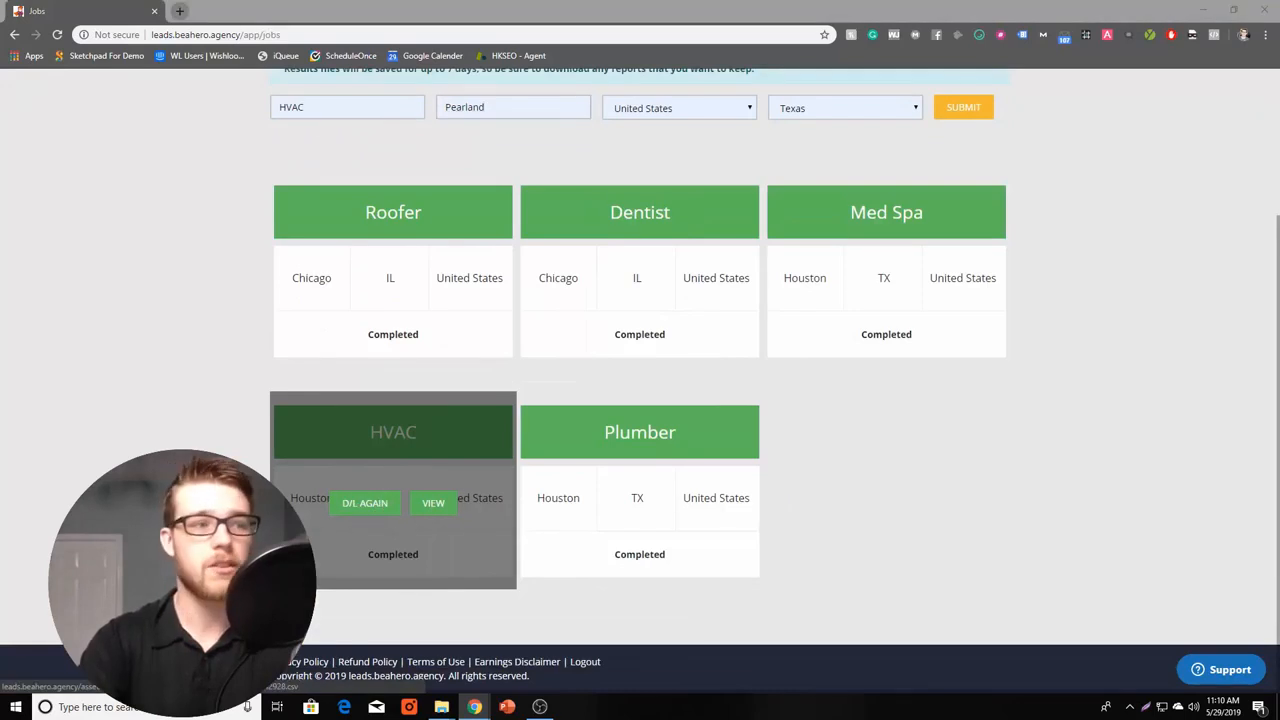
left_click(364, 503)
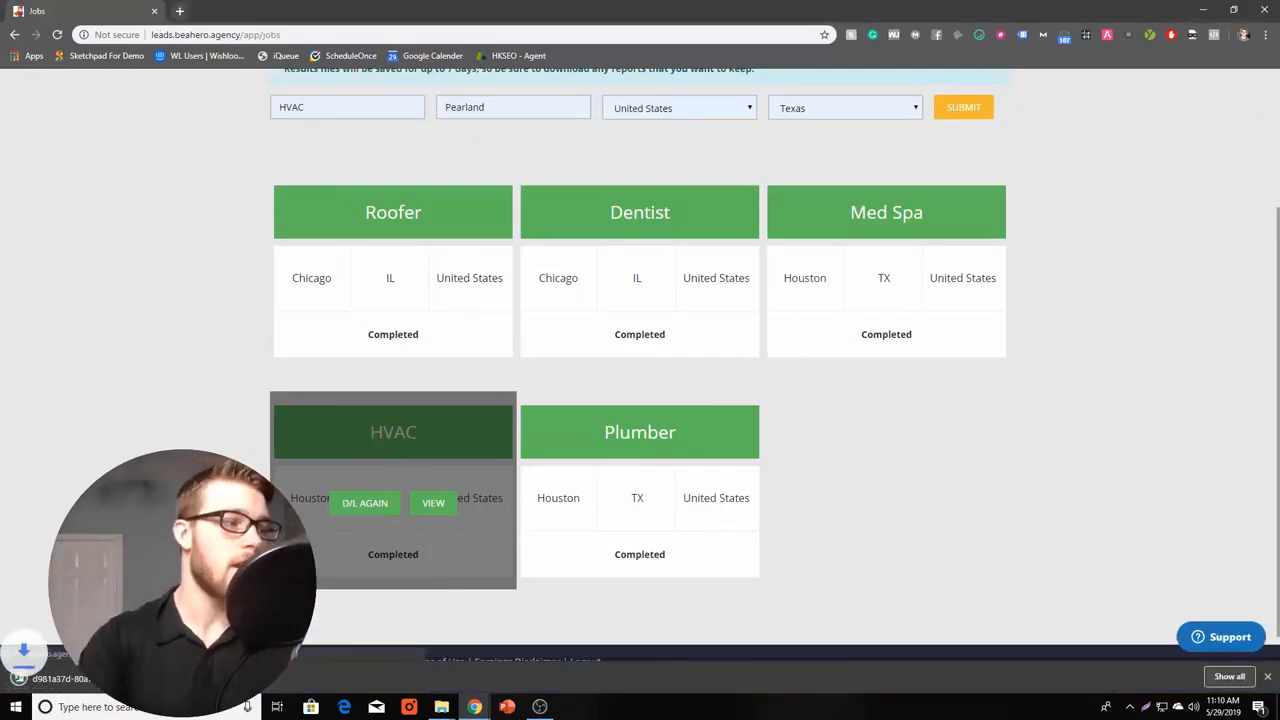
left_click(365, 502)
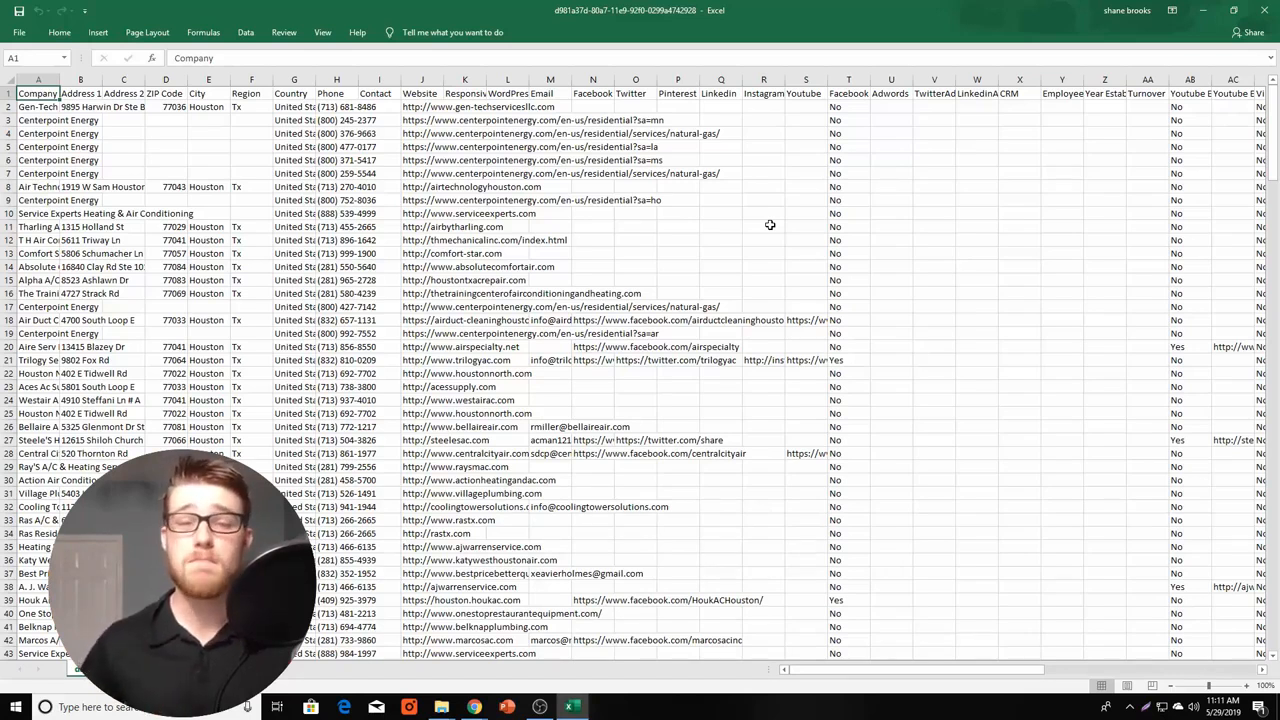
mouse_move(784, 222)
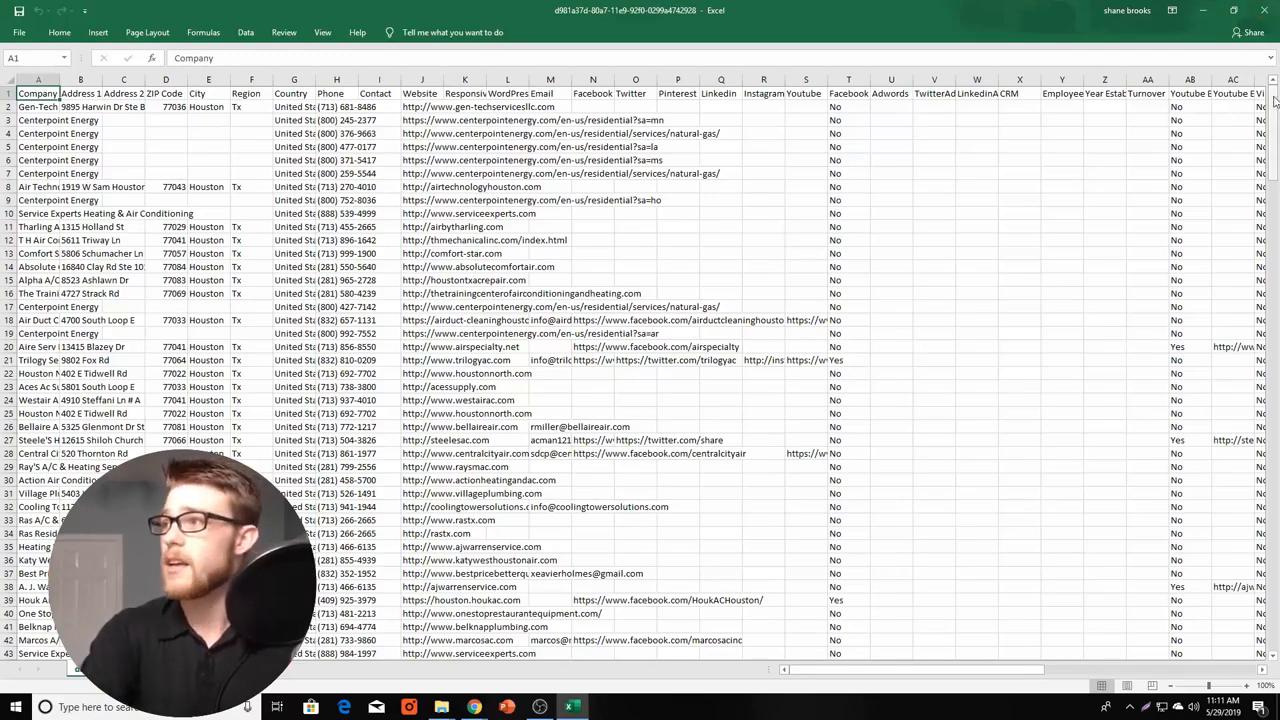
Step: Scroll through the 200+ HVAC leads with names, addresses, phones and websites
scroll("down", 3)
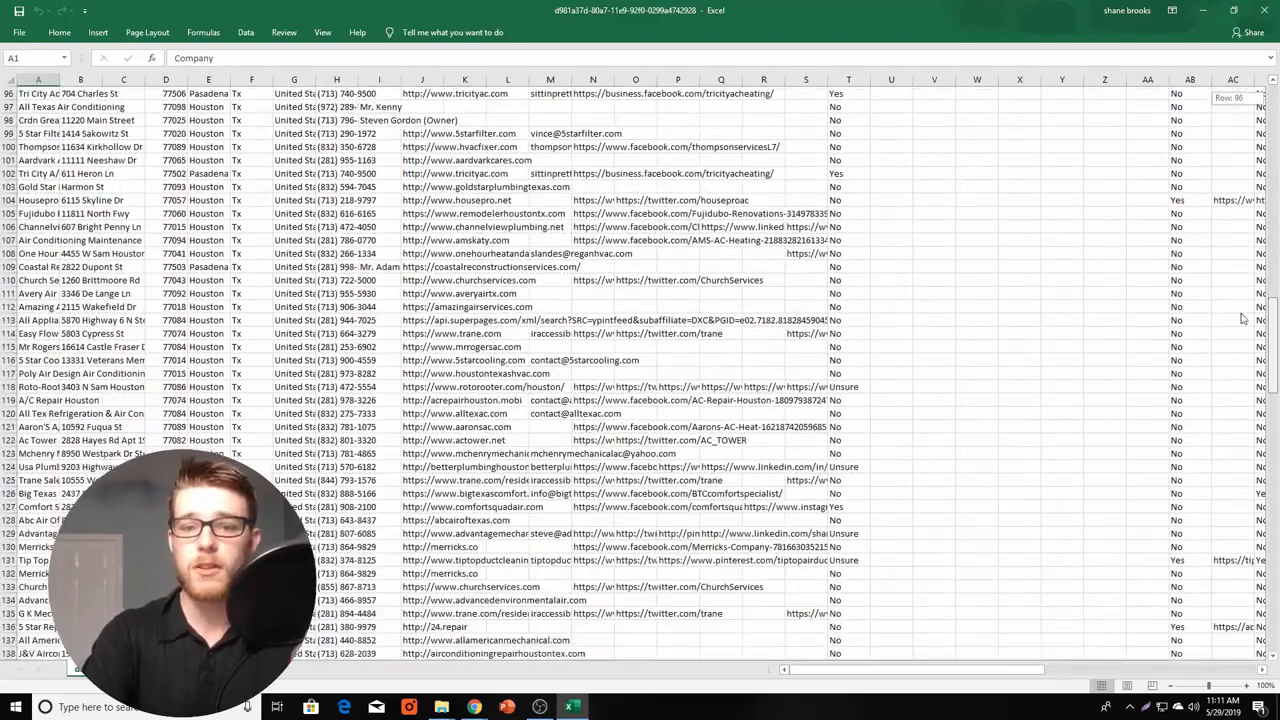
scroll("down", 3)
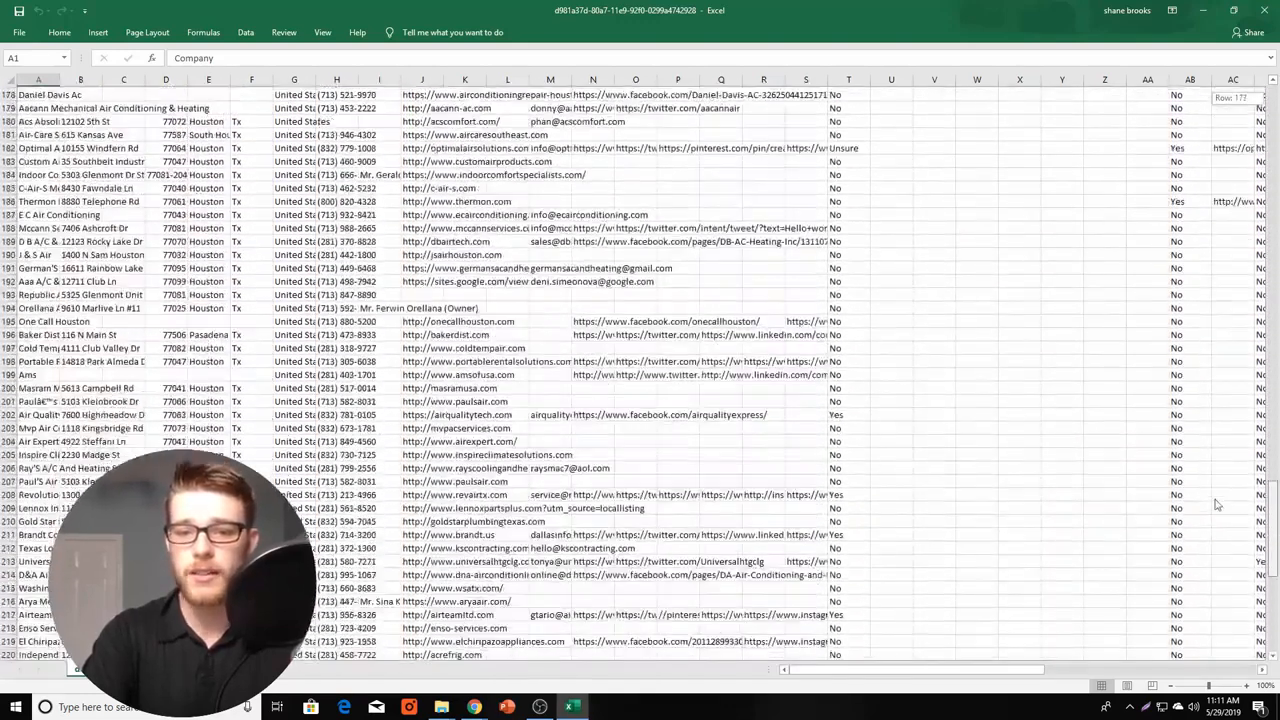
scroll("down", 3)
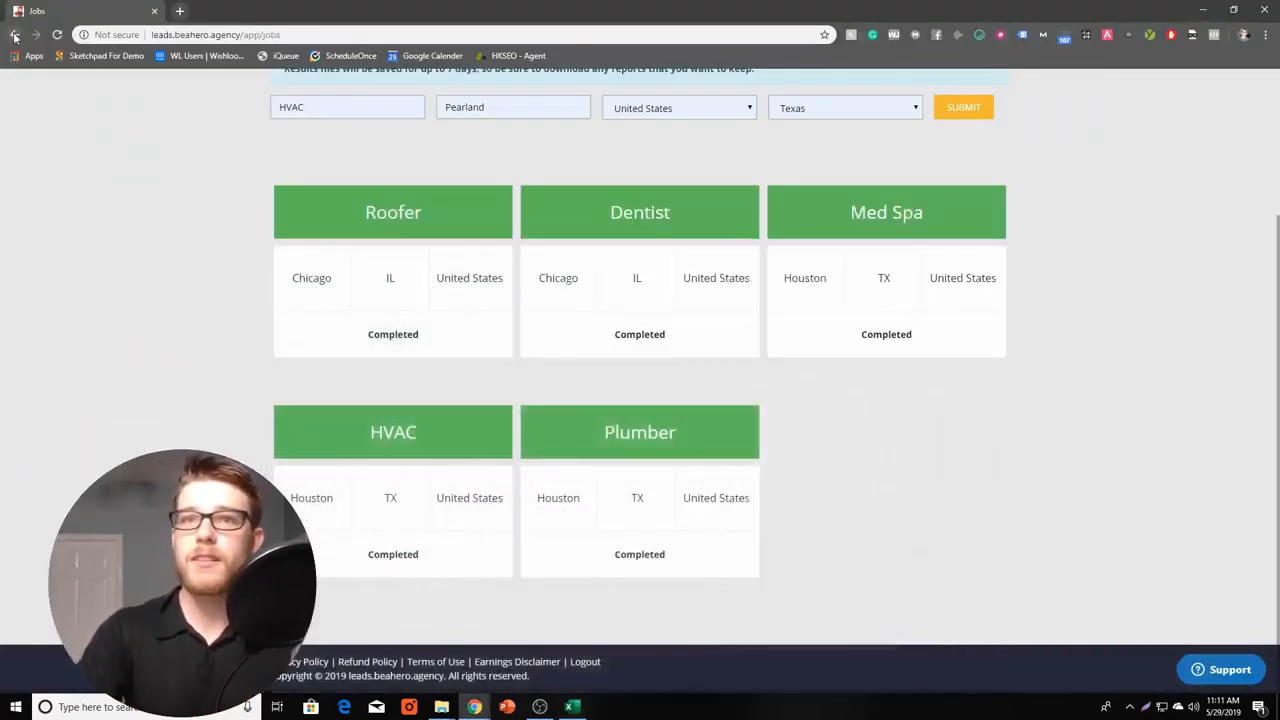
Step: Go back to the LocalOne dashboard and enter the Analysis tool
left_click(16, 34)
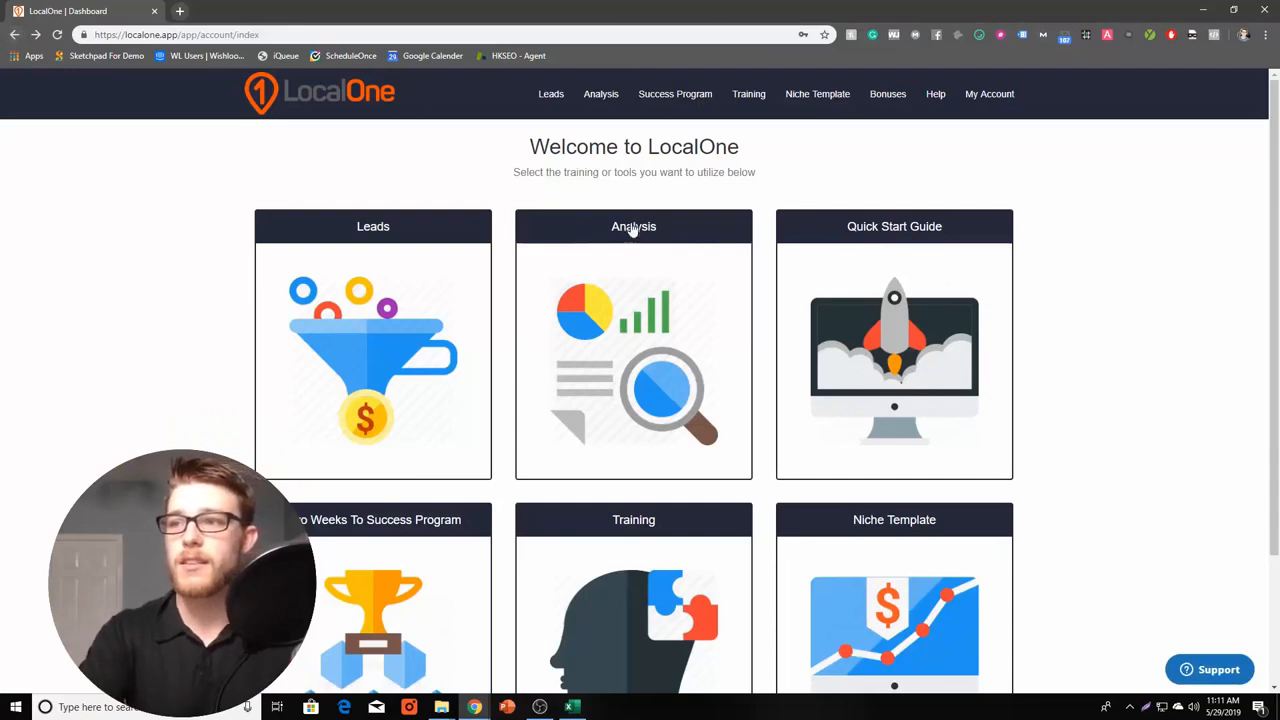
left_click(633, 226)
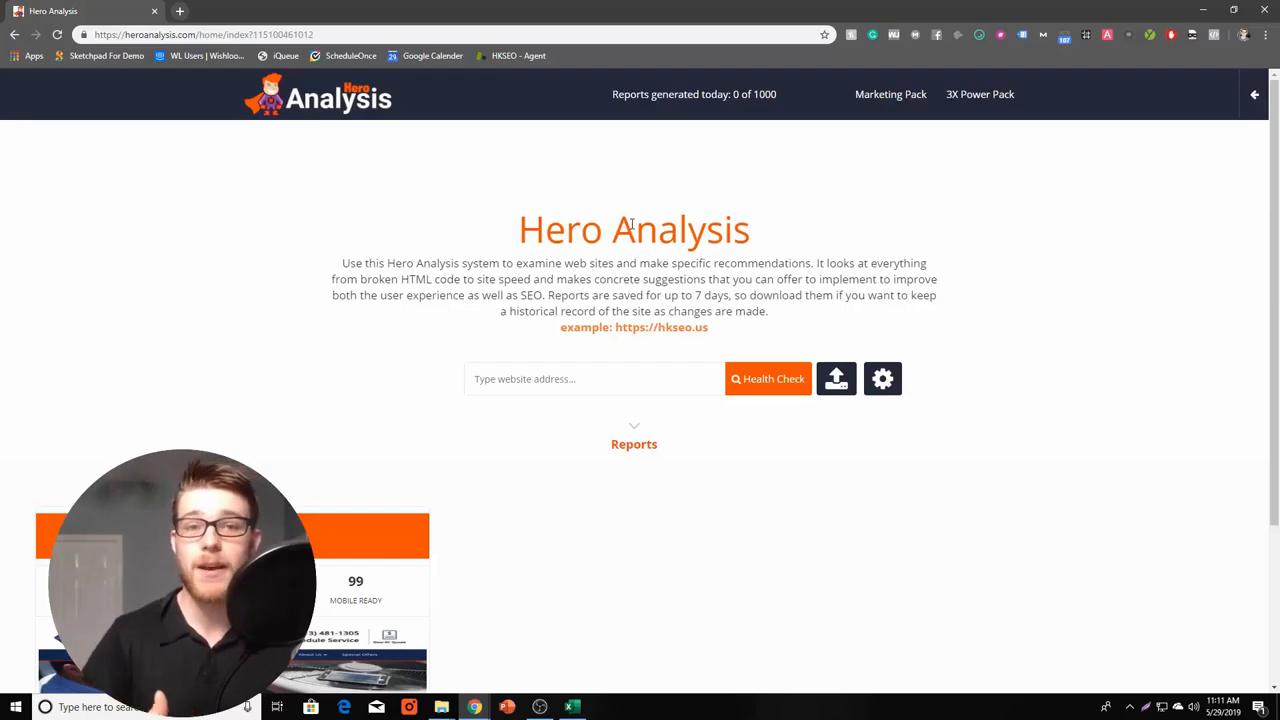
left_click(594, 378)
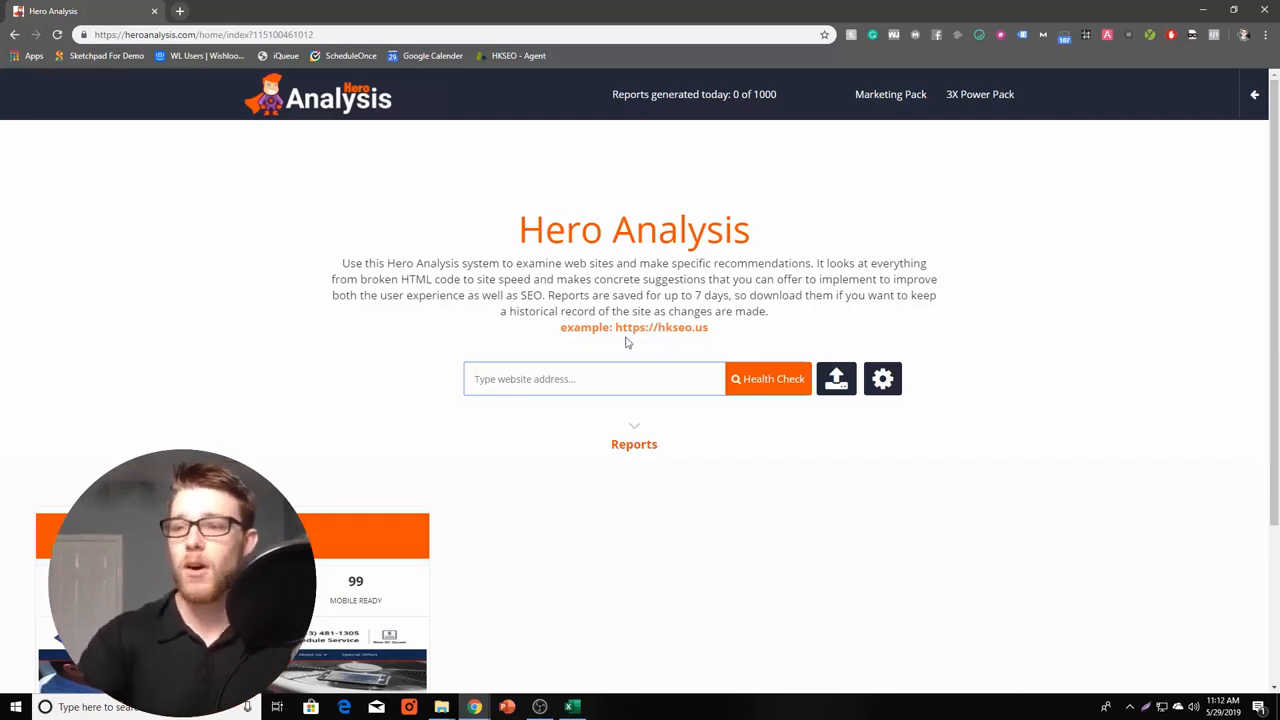
type("http://pearlandmedspa.com/")
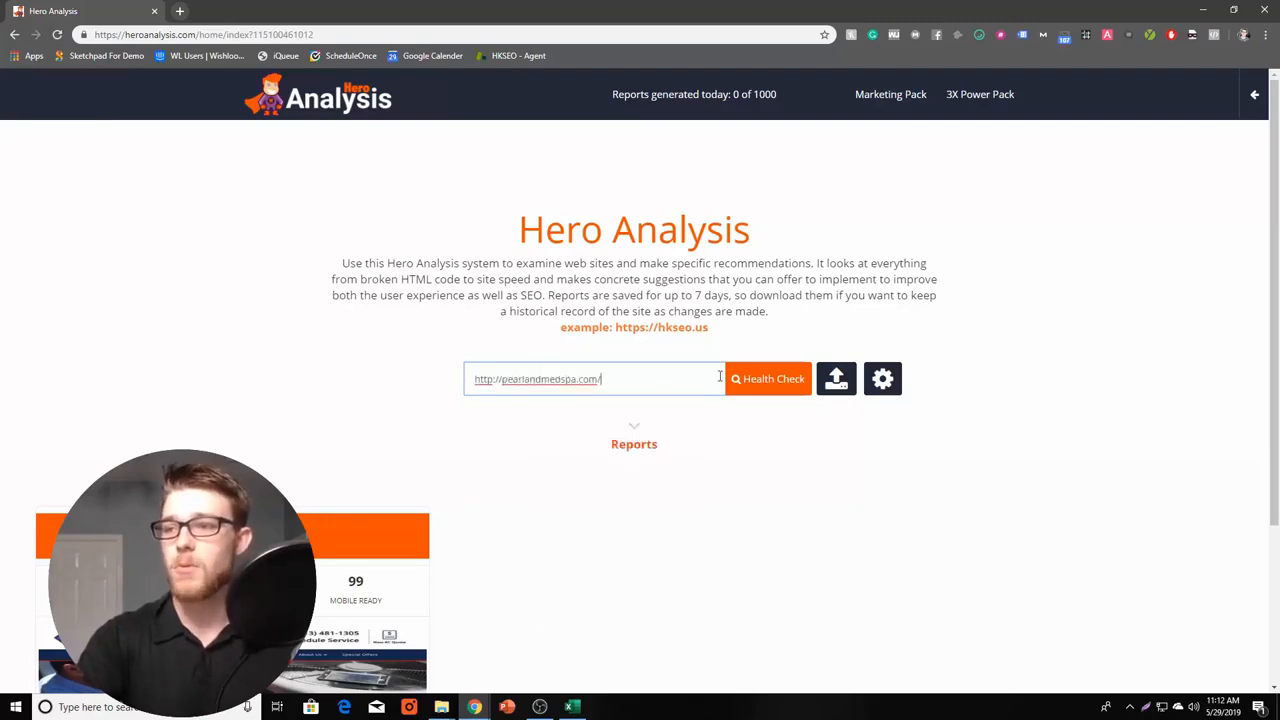
left_click(767, 378)
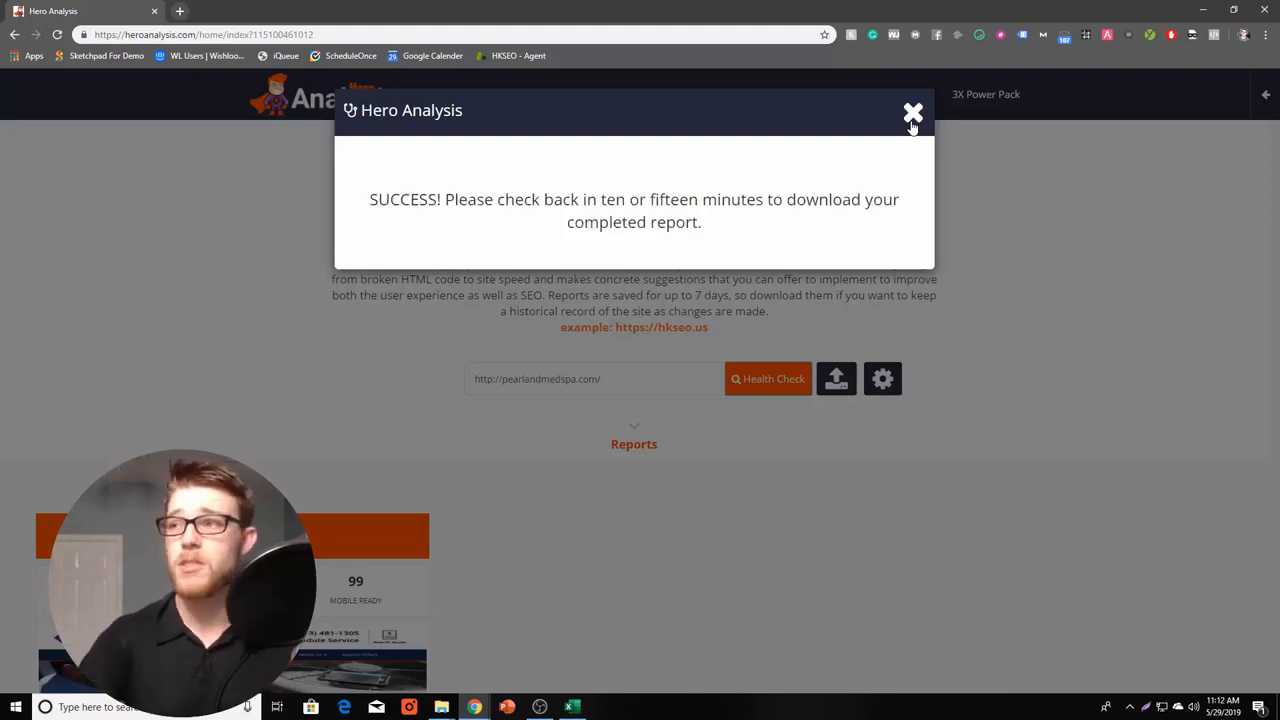
Step: Dismiss the success popup and select a range of URLs in the Website column
left_click(911, 112)
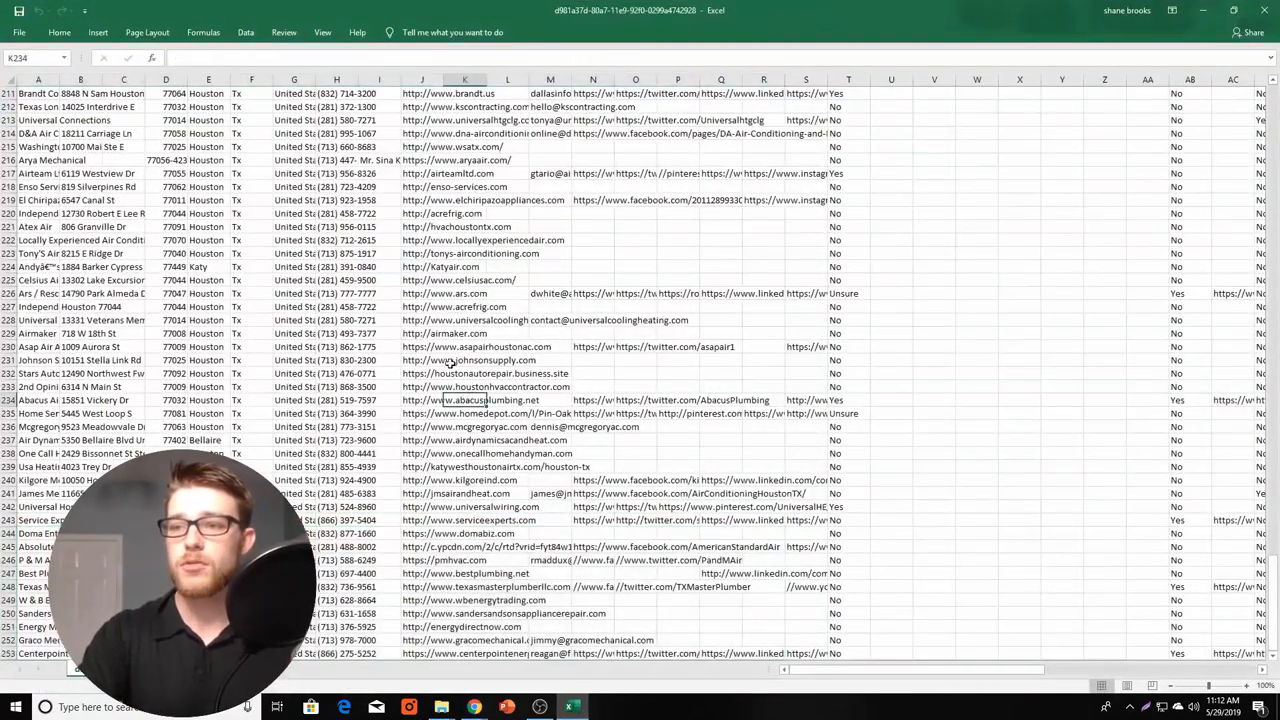
left_click_drag(465, 360, 465, 480)
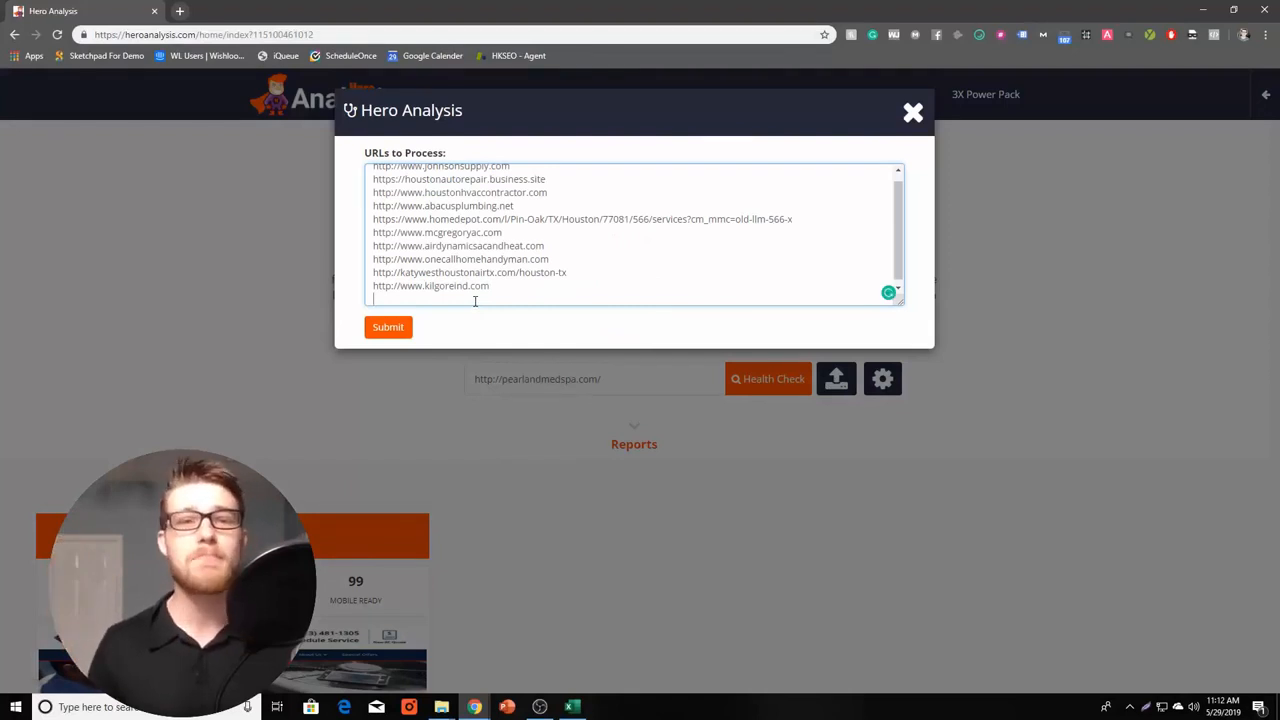
Step: Submit the pasted lead URLs for bulk health checks
left_click(912, 112)
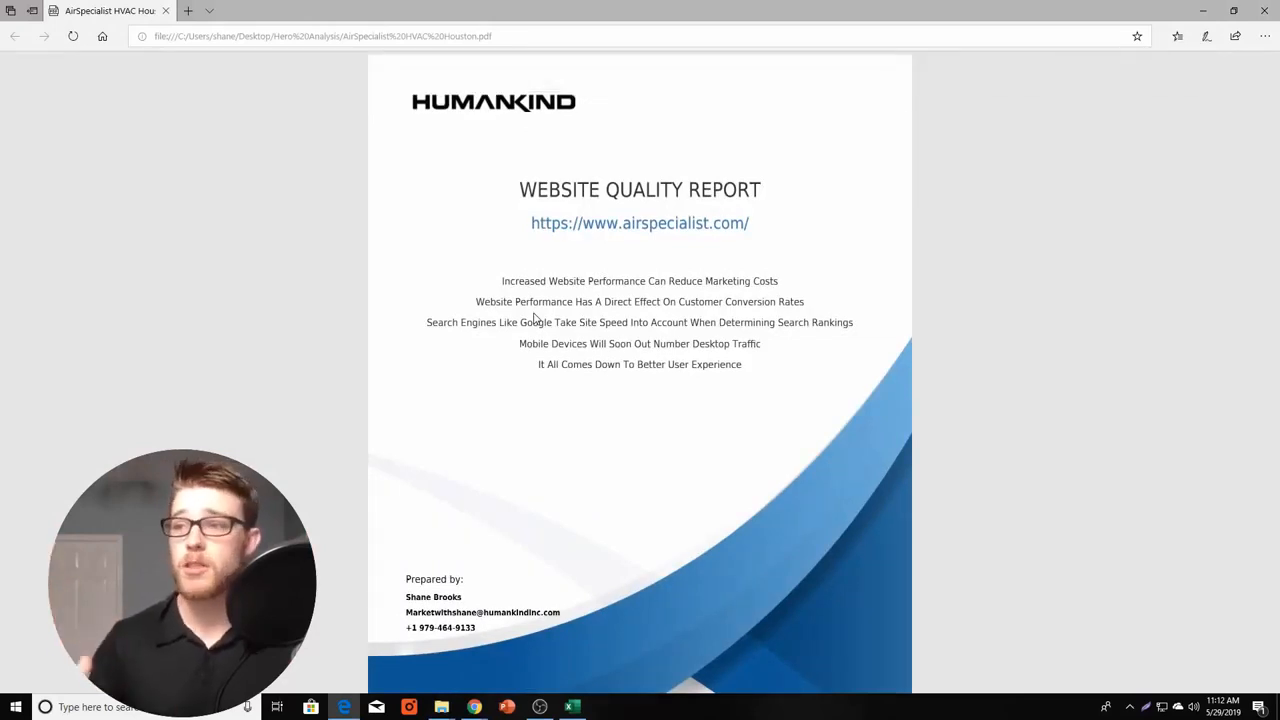
Step: Scroll to the Health Report and highlight the 59.65 (F) score beside 12 major issues
scroll("down", 3)
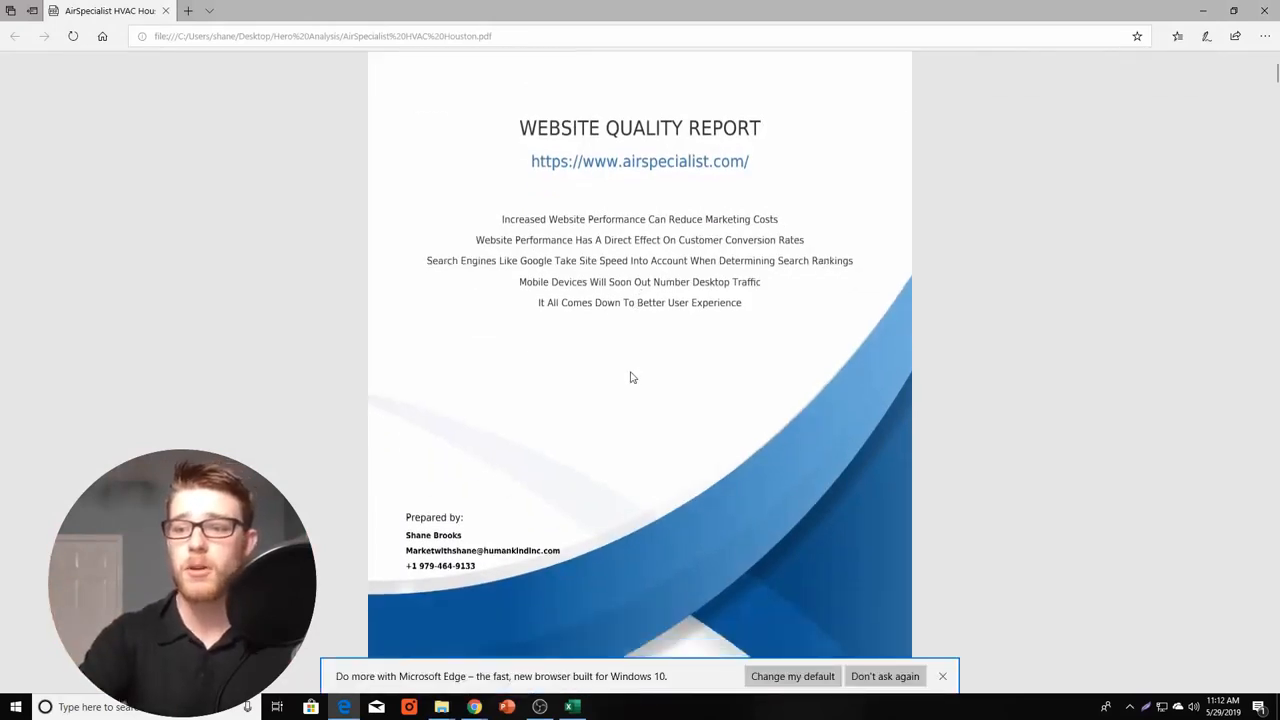
scroll("down", 3)
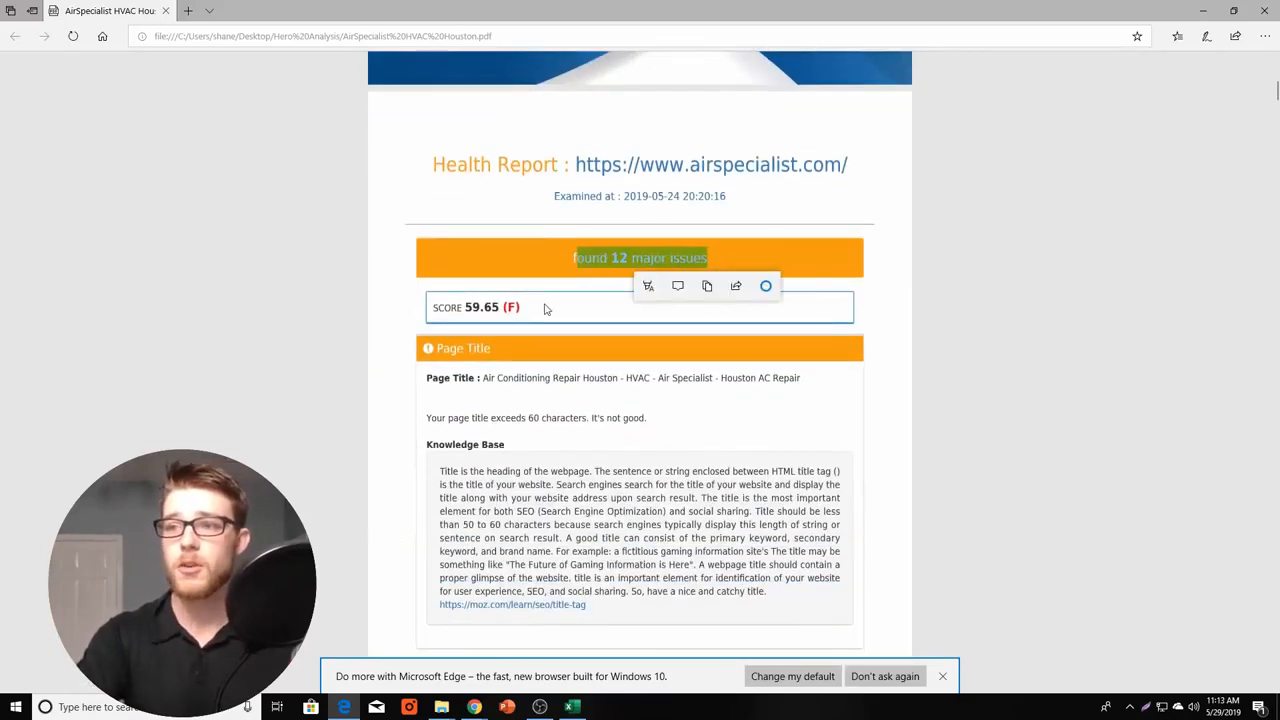
double_click(481, 307)
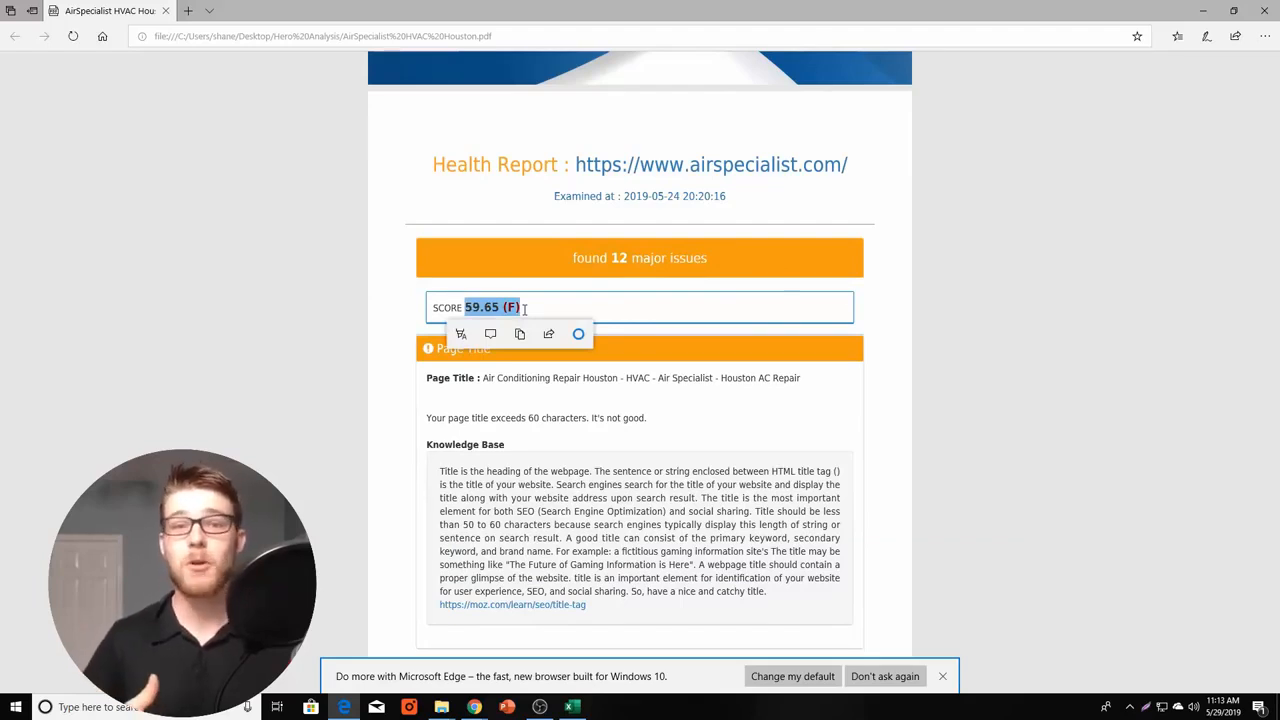
scroll("down", 3)
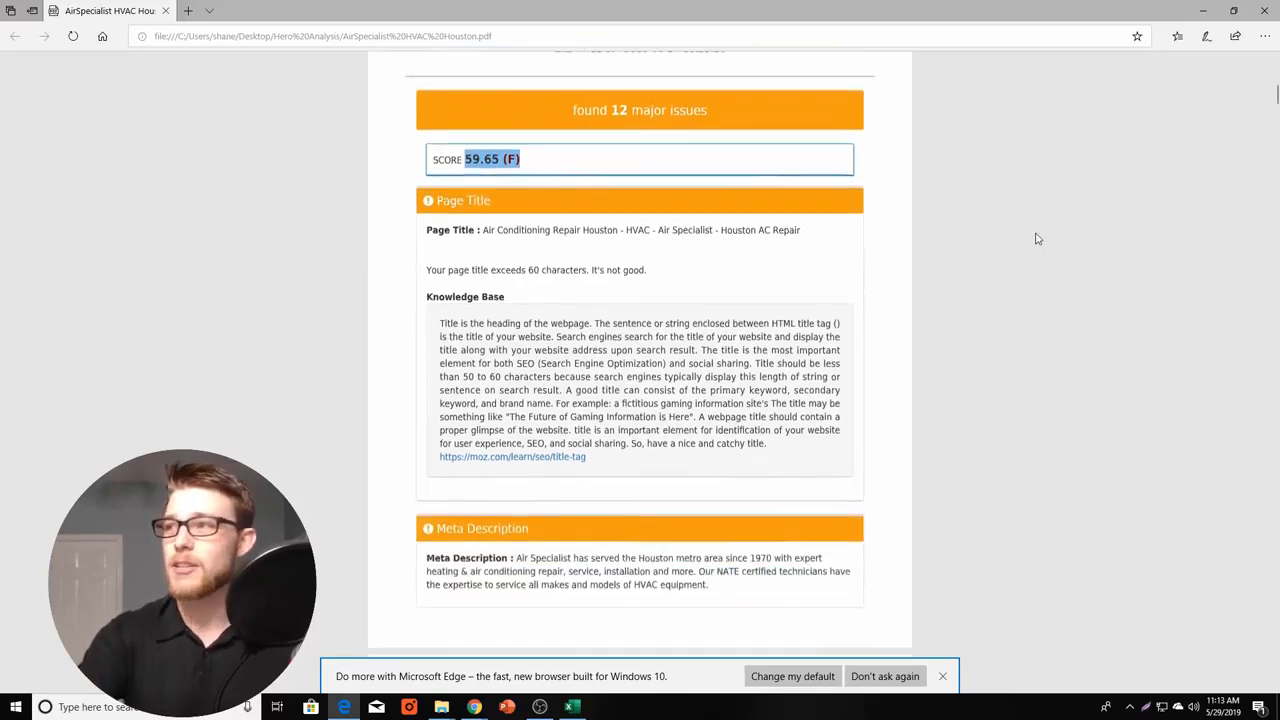
Step: Scroll through keyword, heading and page speed findings to the Double Your Website Leads page
scroll("down", 3)
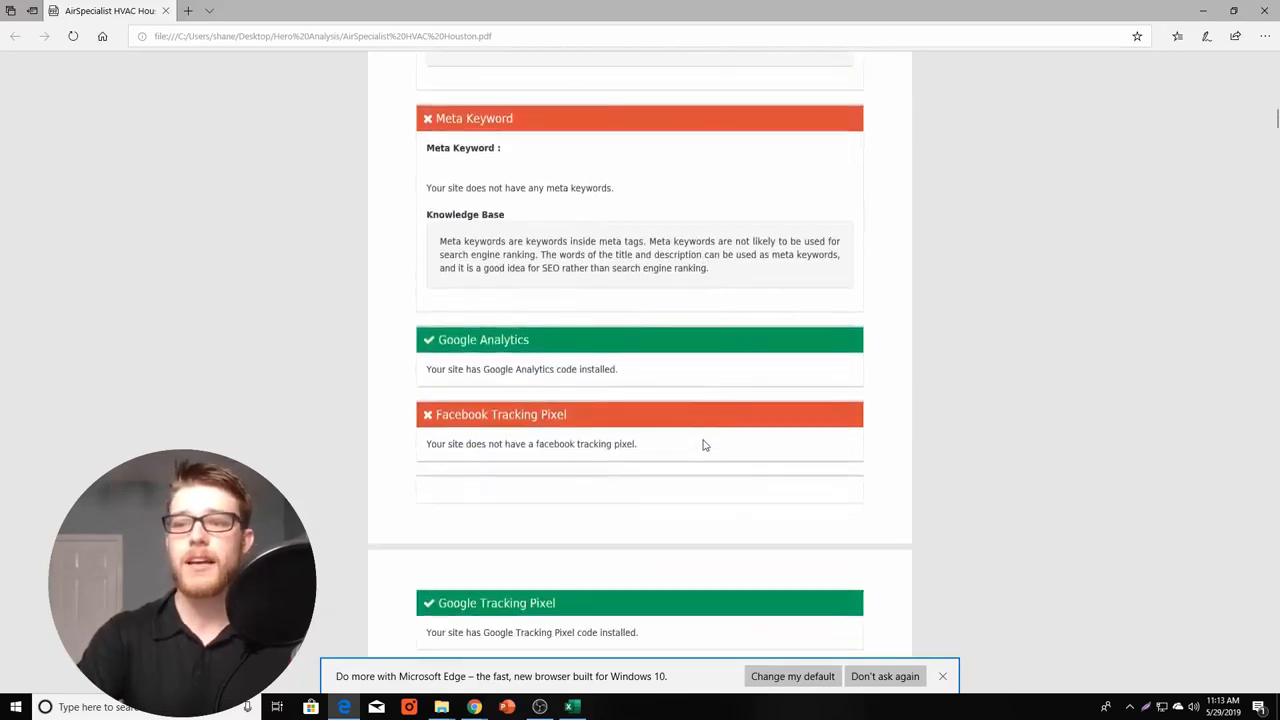
scroll("down", 3)
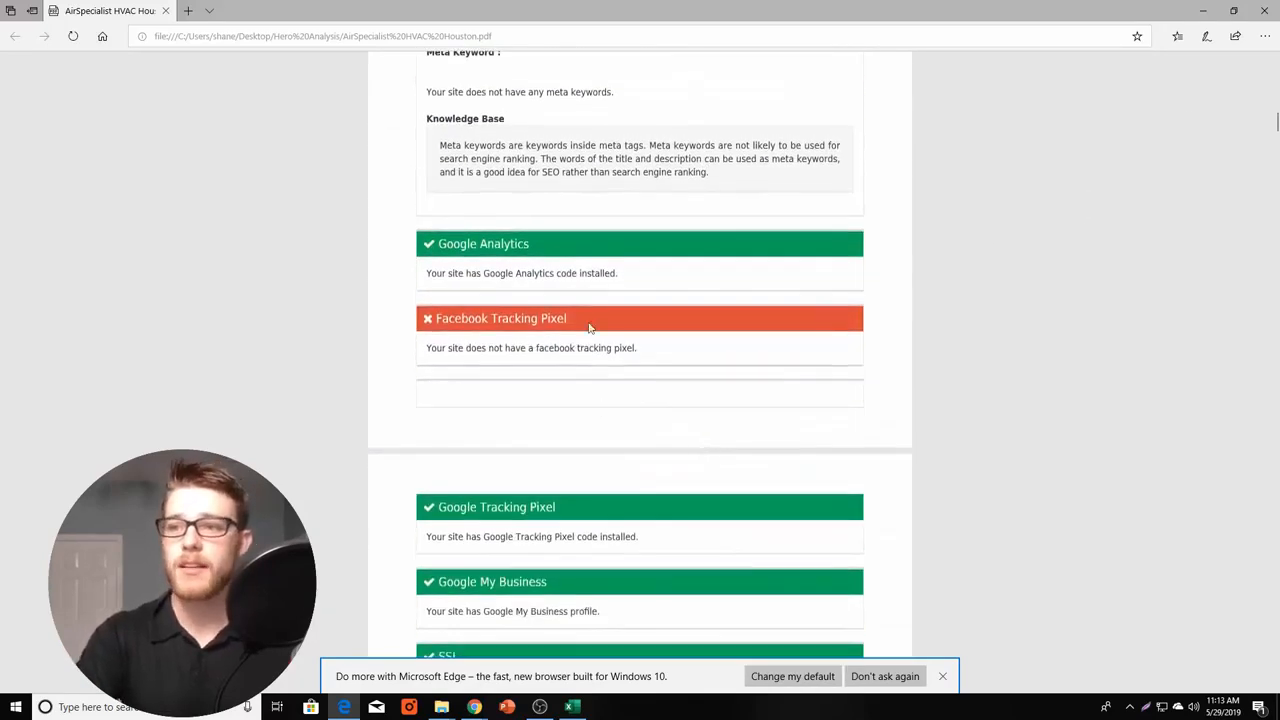
scroll("down", 3)
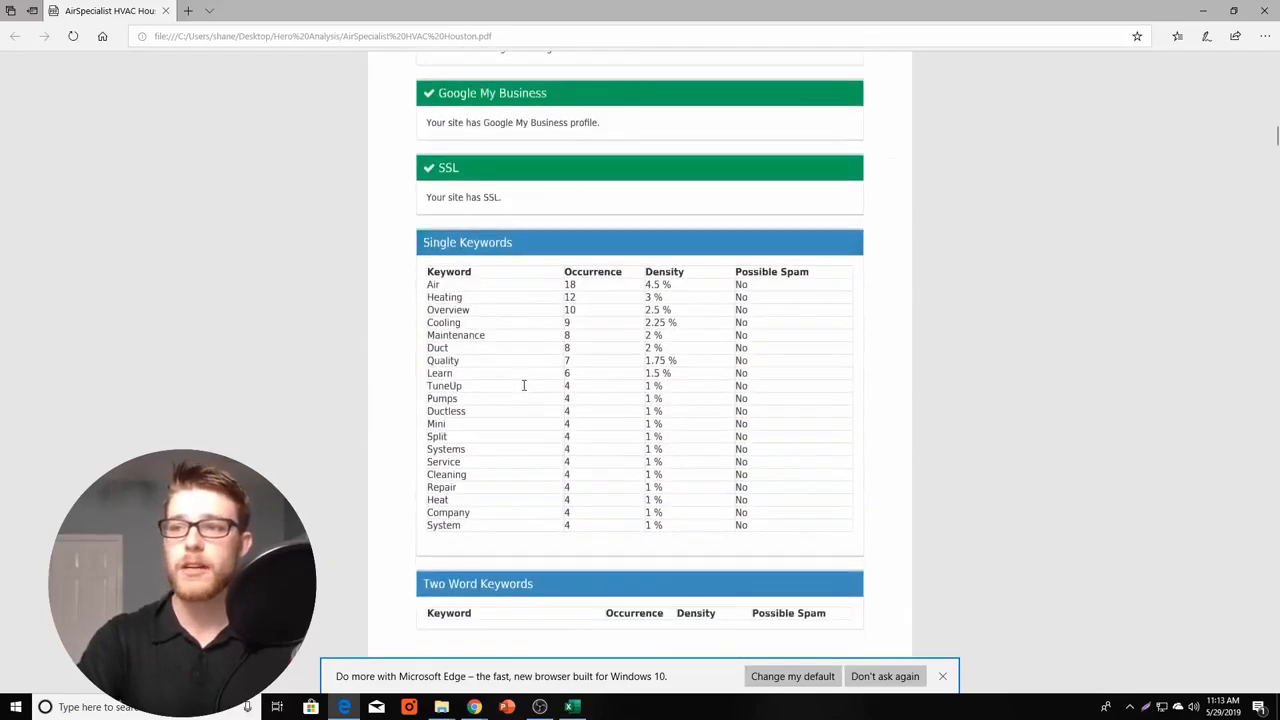
scroll("down", 3)
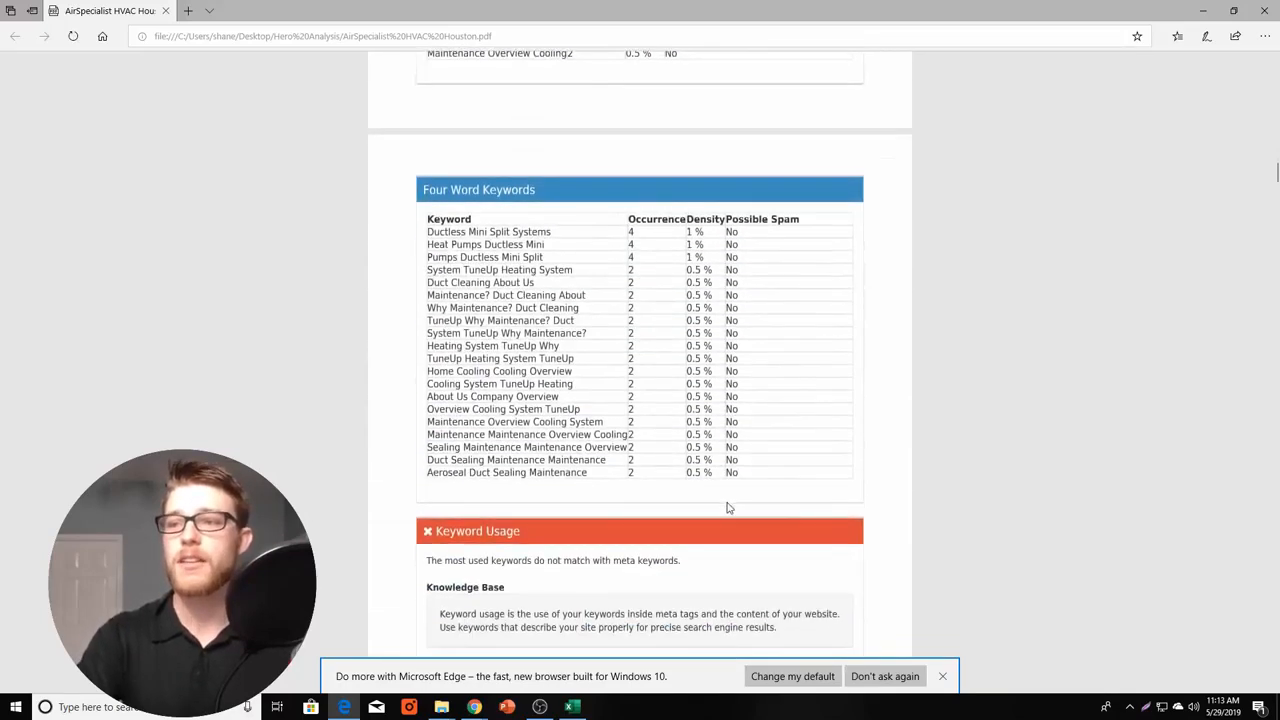
scroll("down", 3)
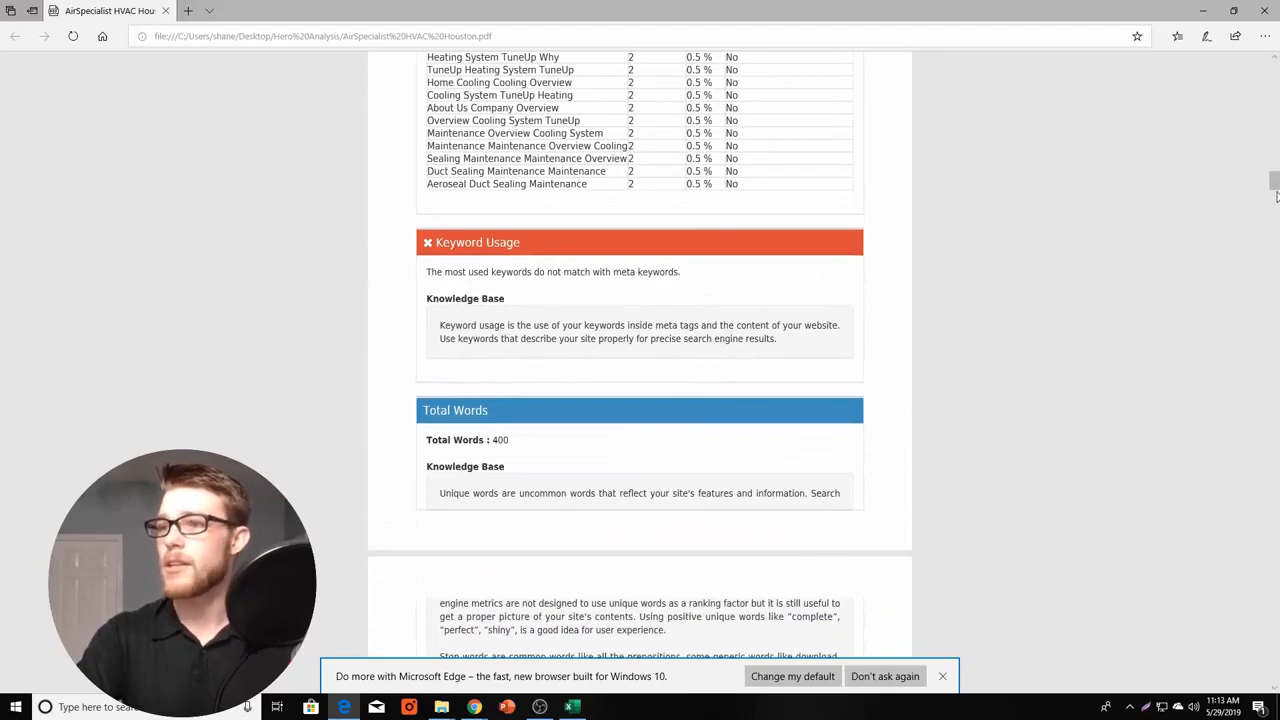
scroll("down", 3)
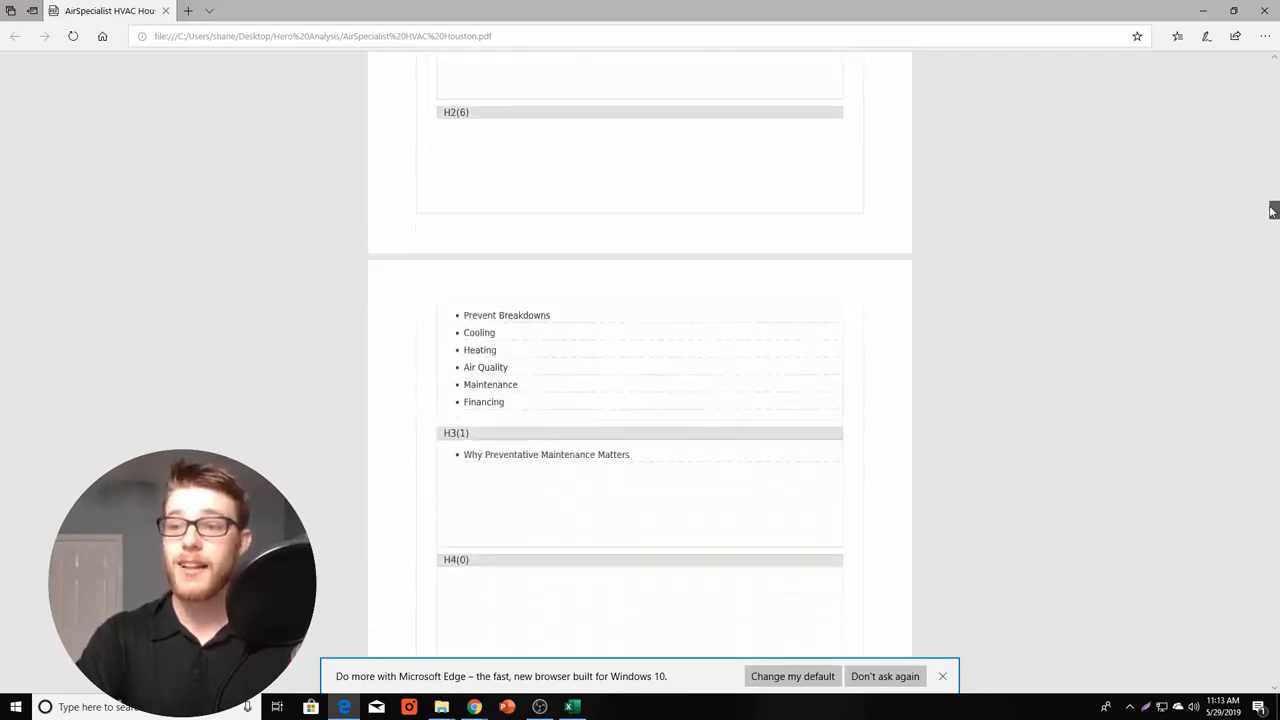
scroll("down", 3)
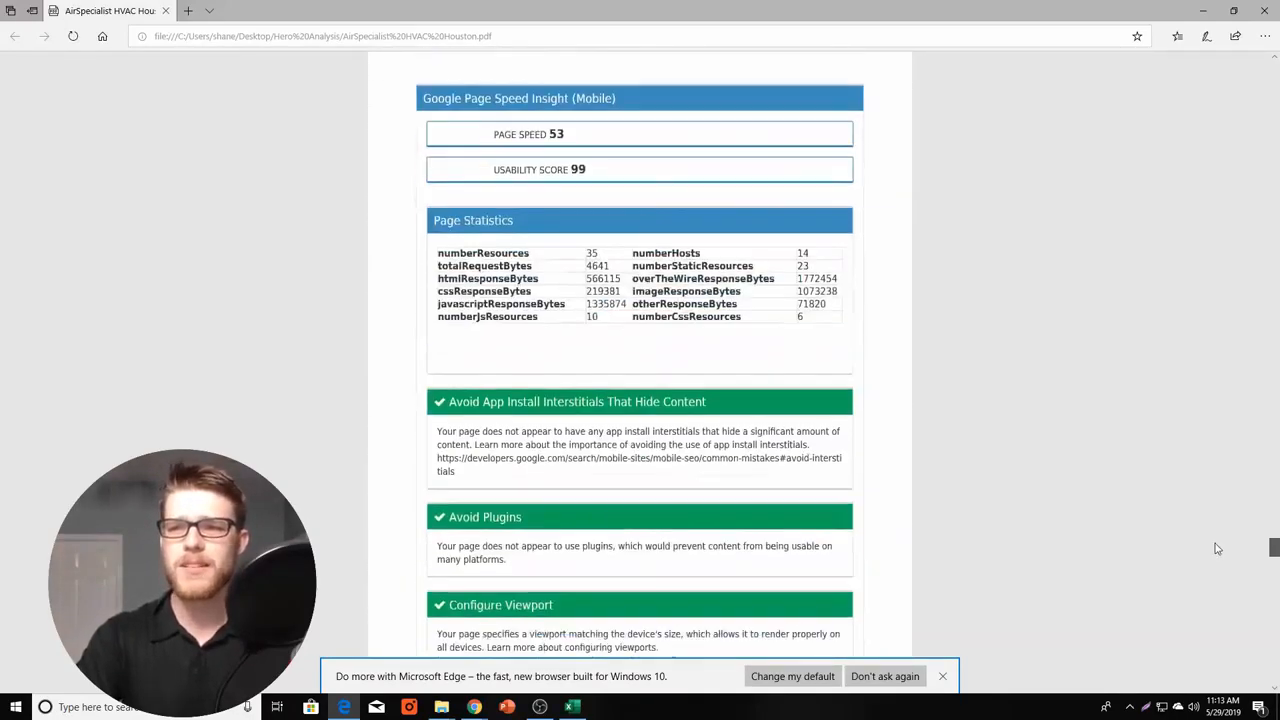
scroll("down", 3)
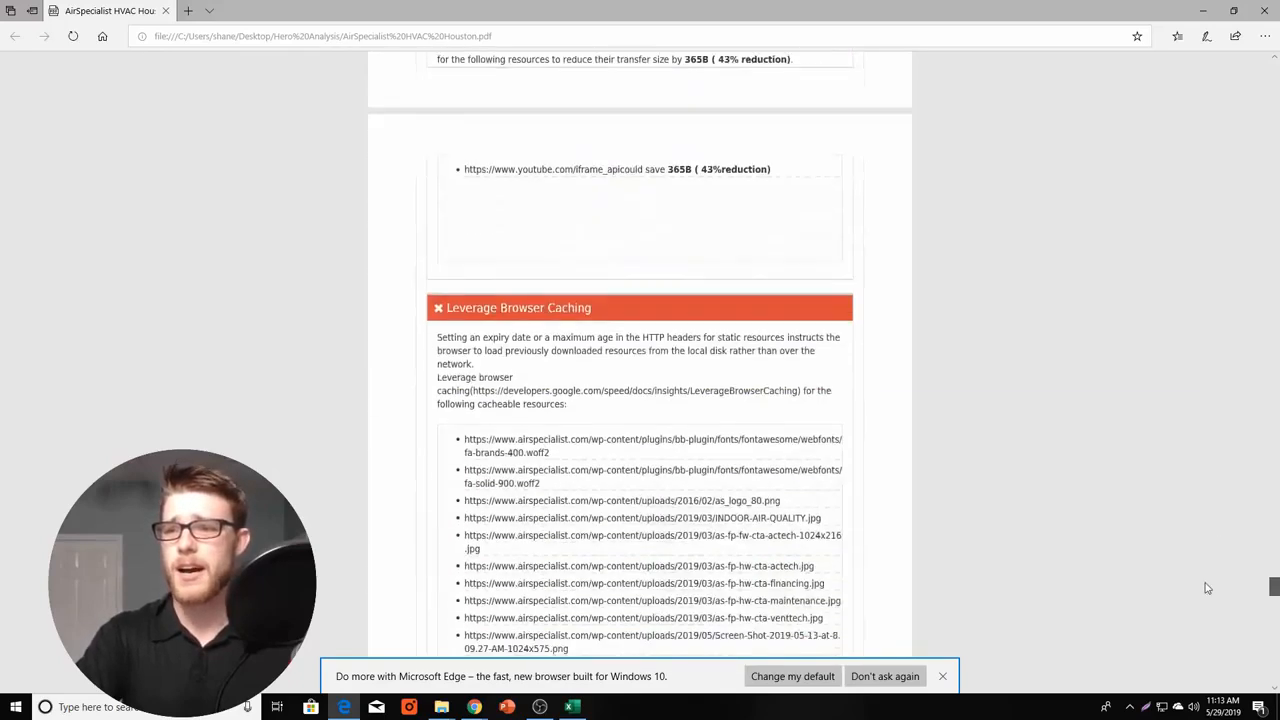
scroll("down", 3)
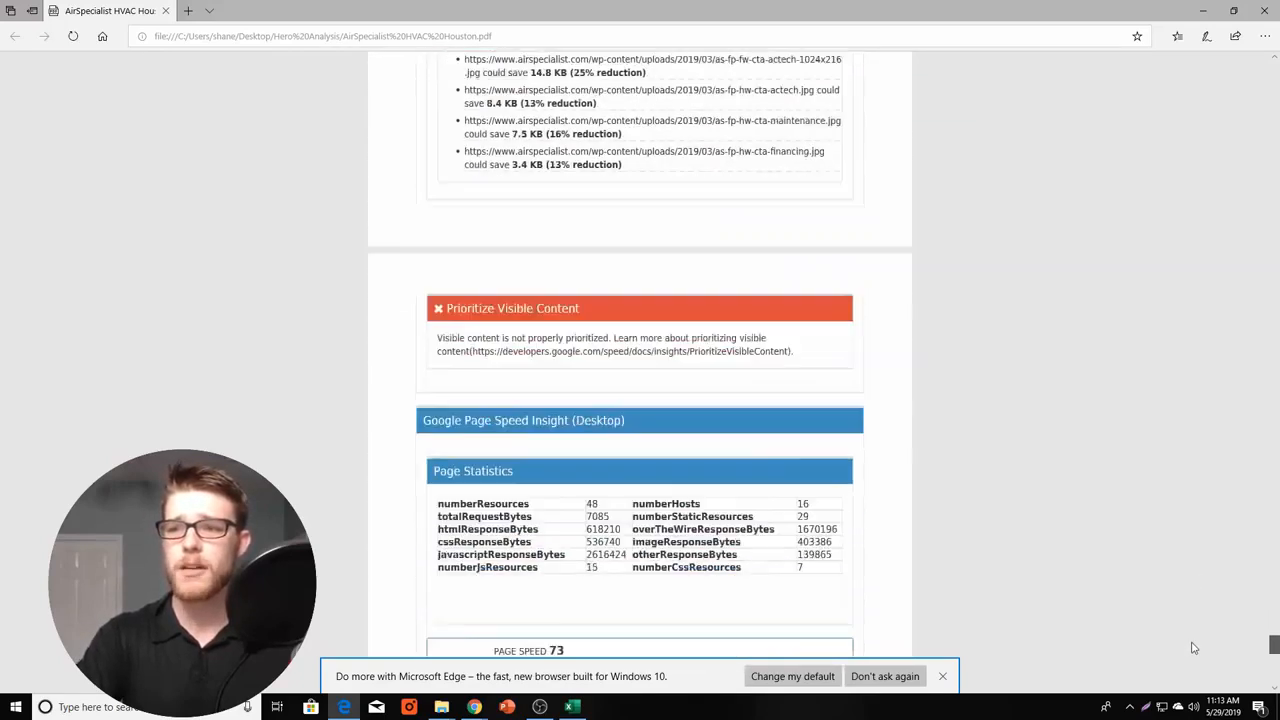
scroll("down", 3)
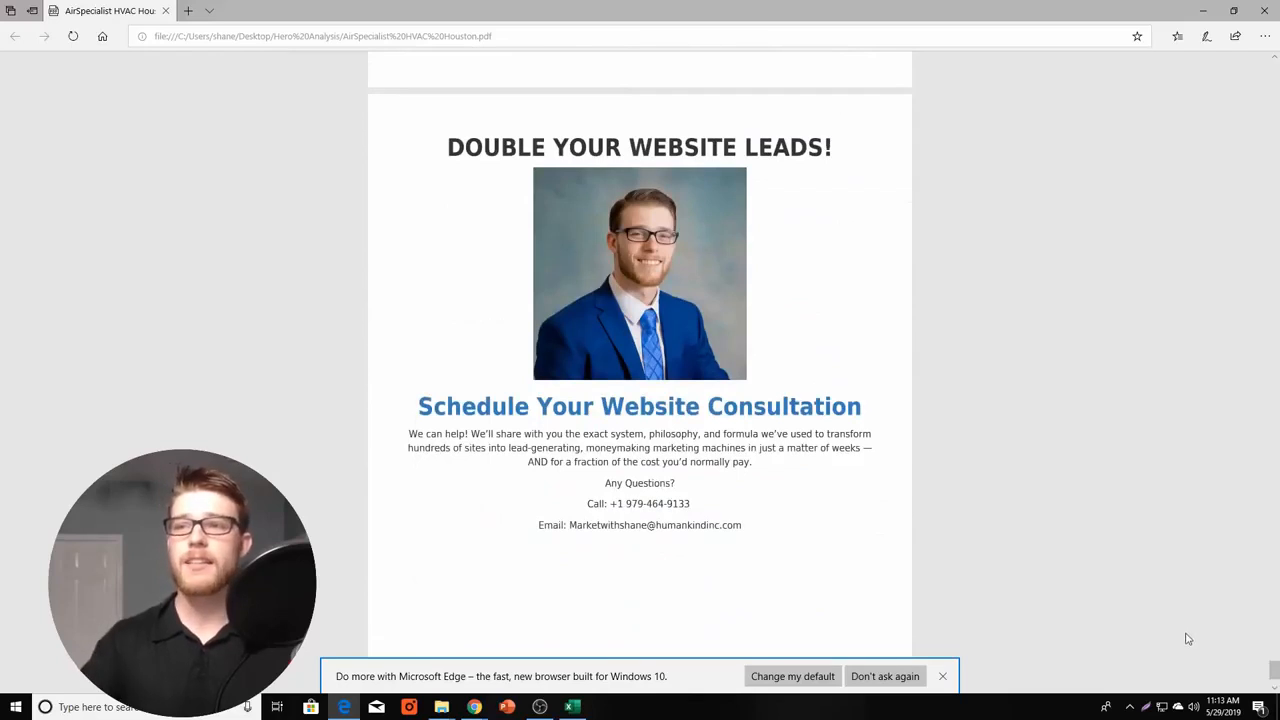